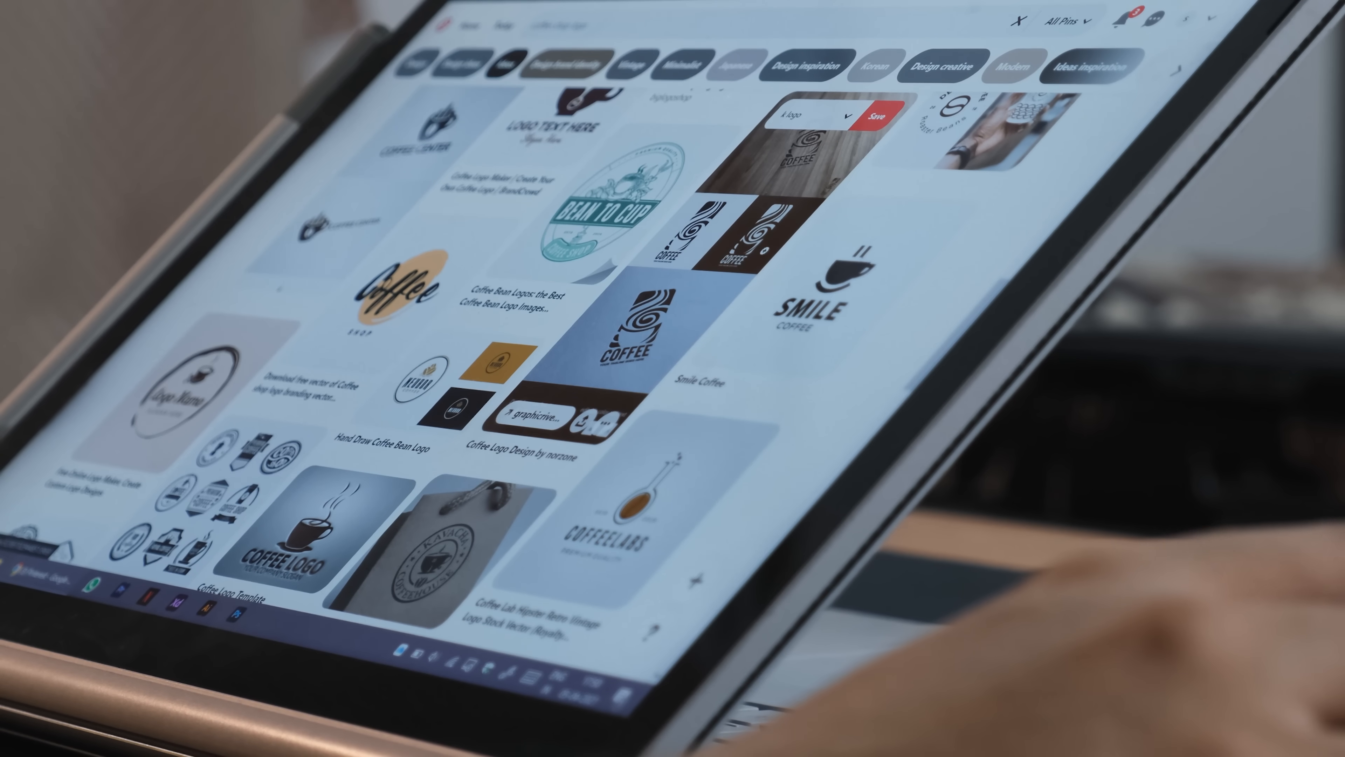
scroll("down", 3)
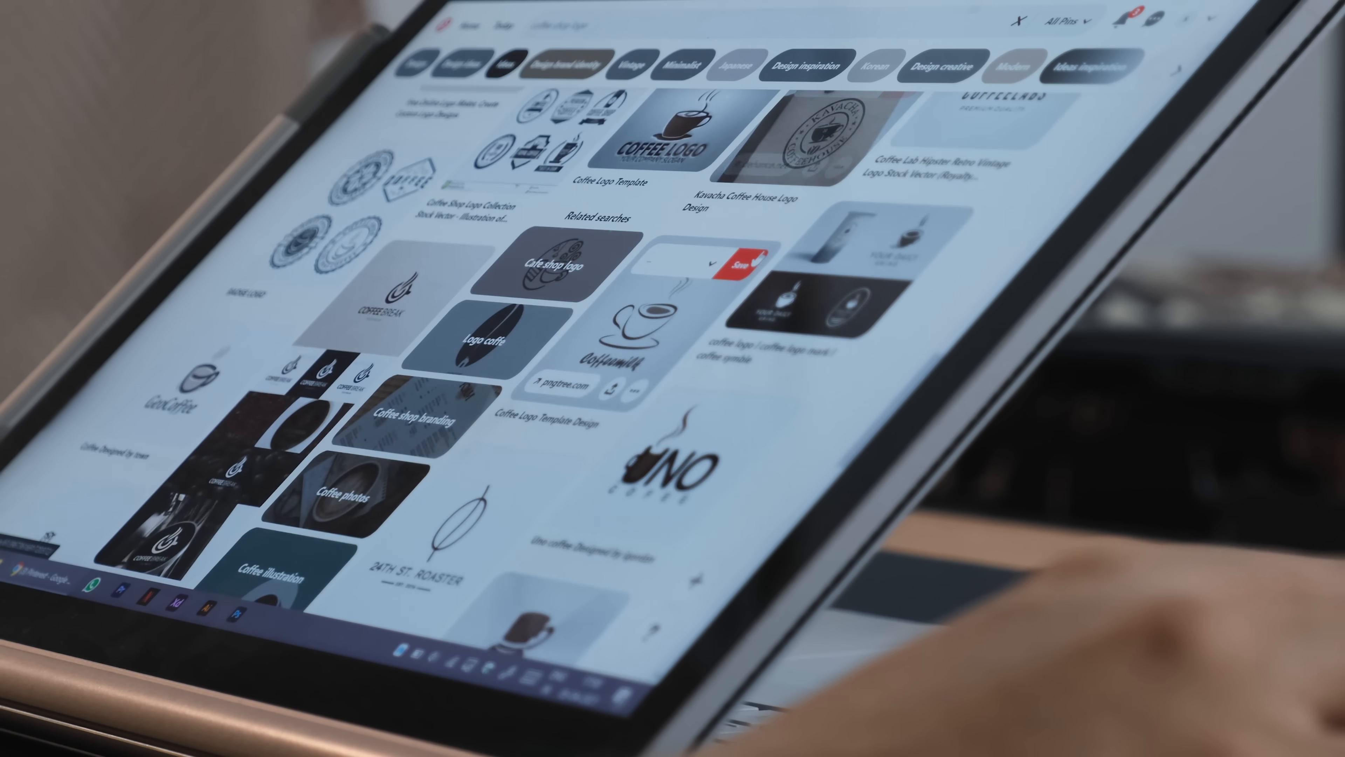
scroll("down", 3)
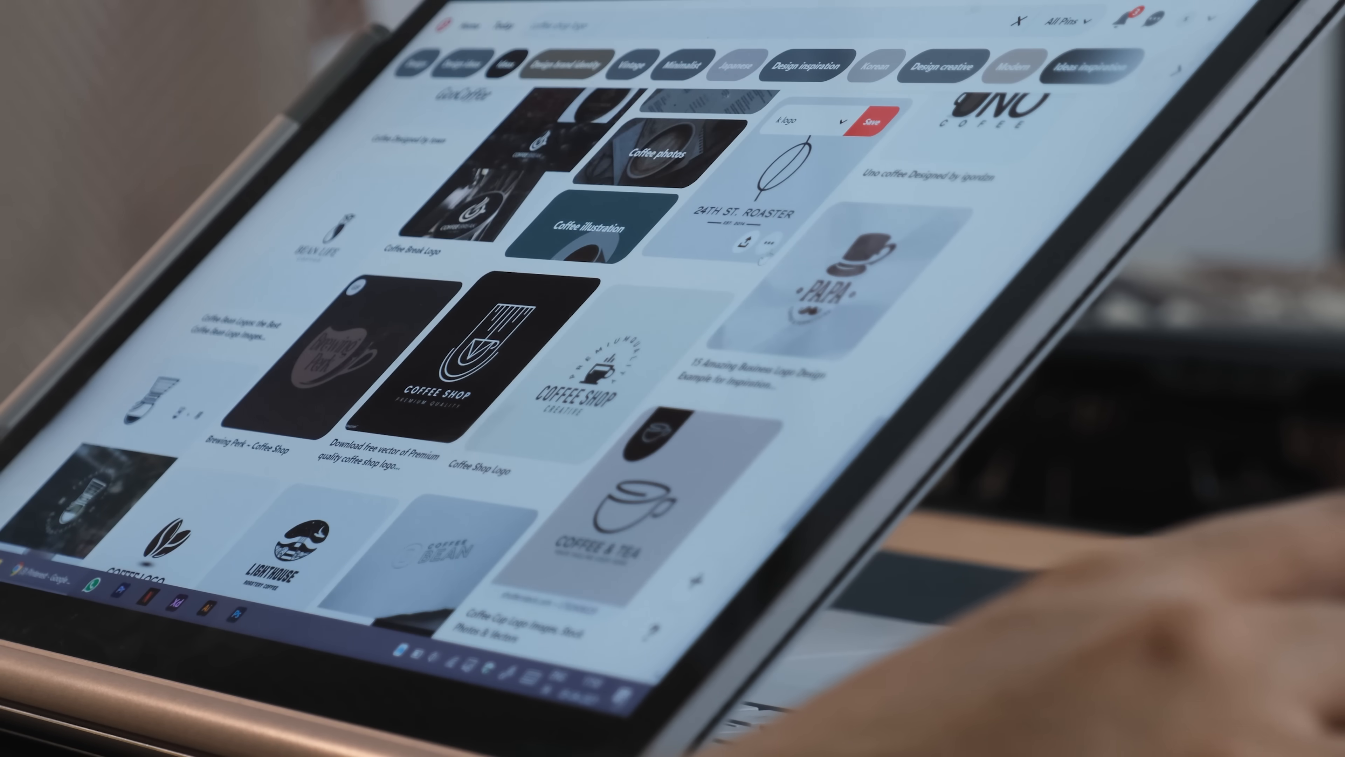